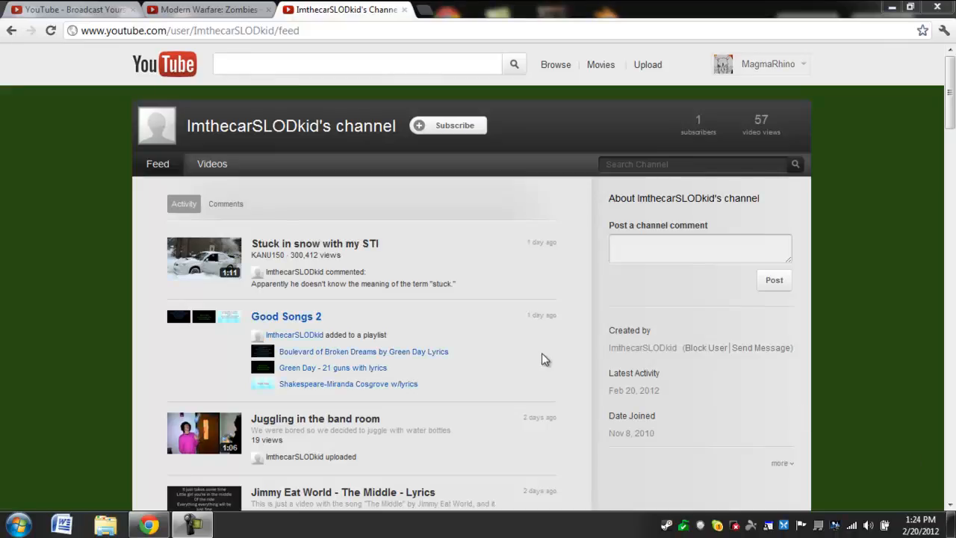
mouse_move(180, 129)
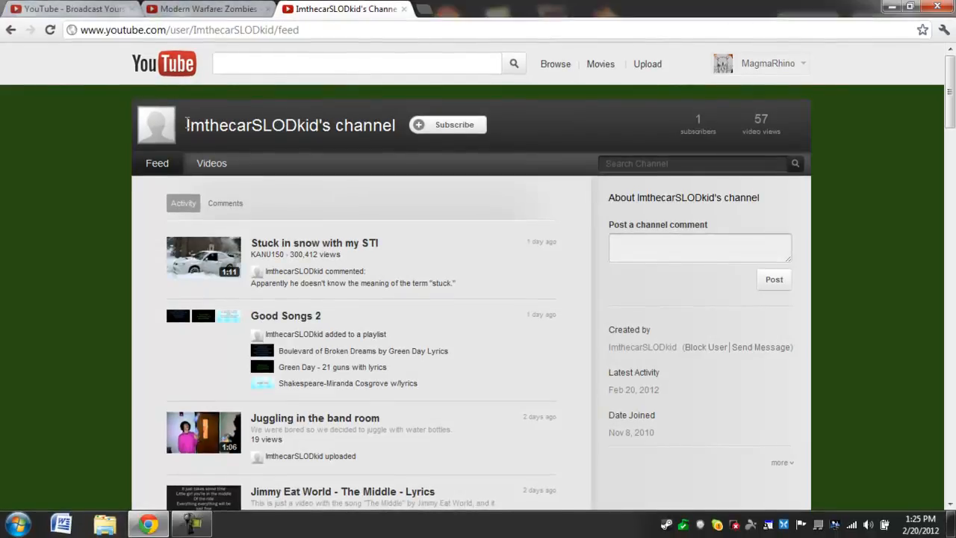
Scroll through the channel's activity feed, then view its Videos tab listing three uploads
triple_click(289, 124)
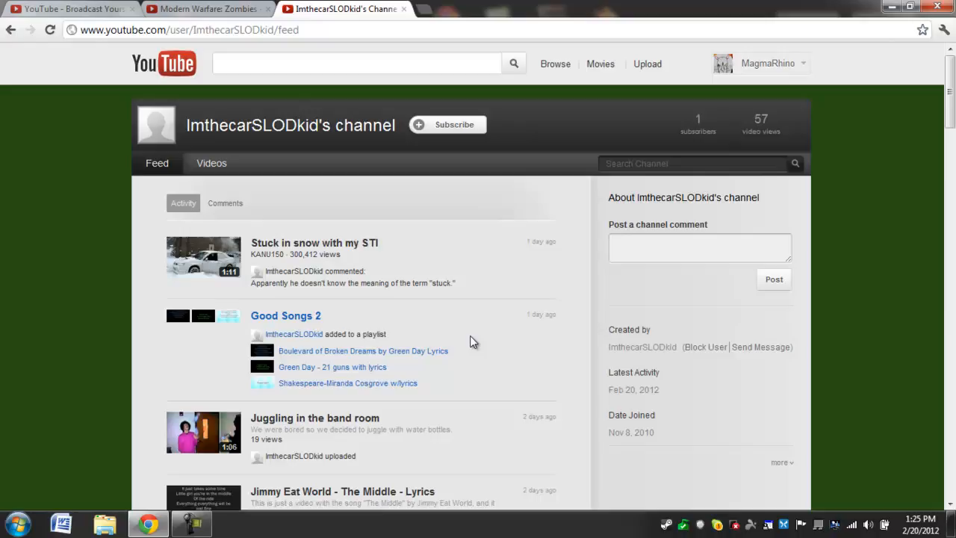
scroll(down, 3)
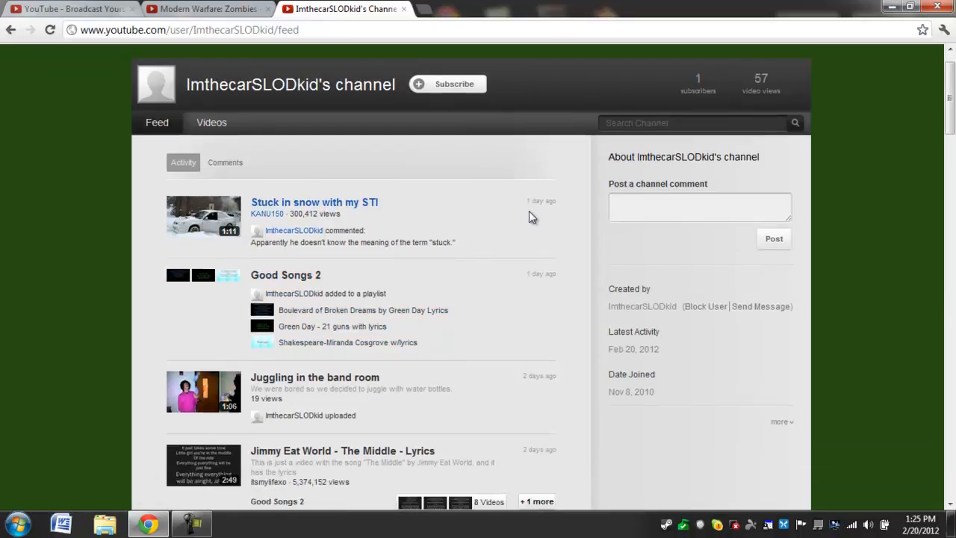
scroll(down, 3)
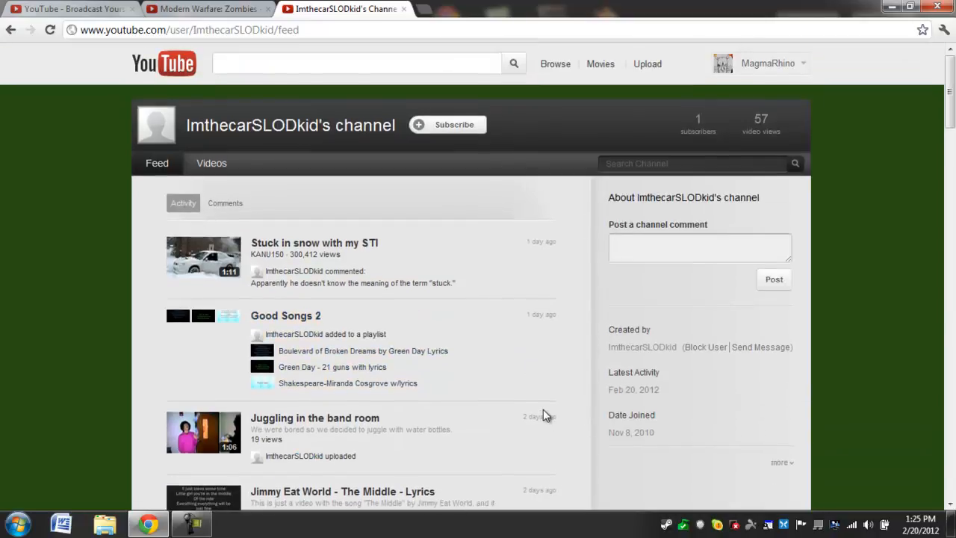
mouse_move(575, 404)
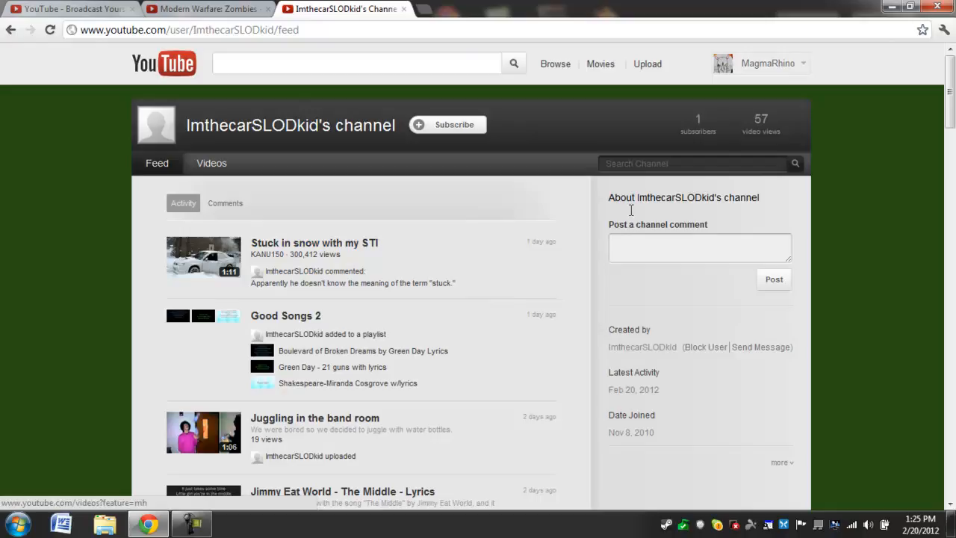
mouse_move(649, 124)
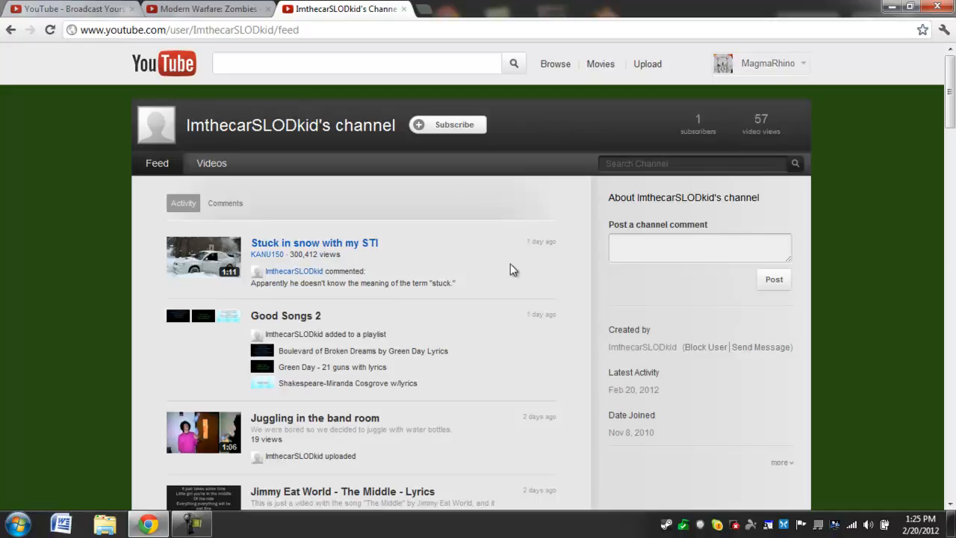
mouse_move(508, 274)
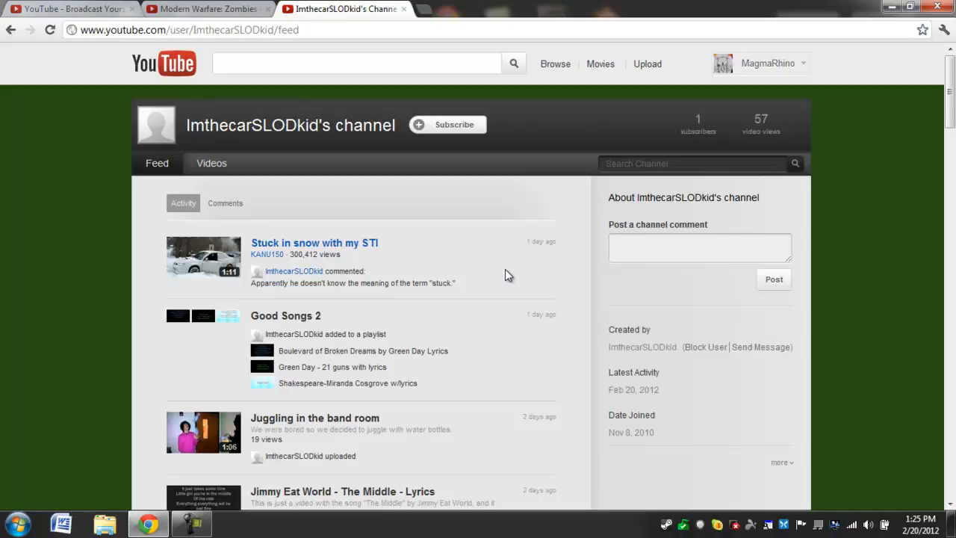
mouse_move(481, 336)
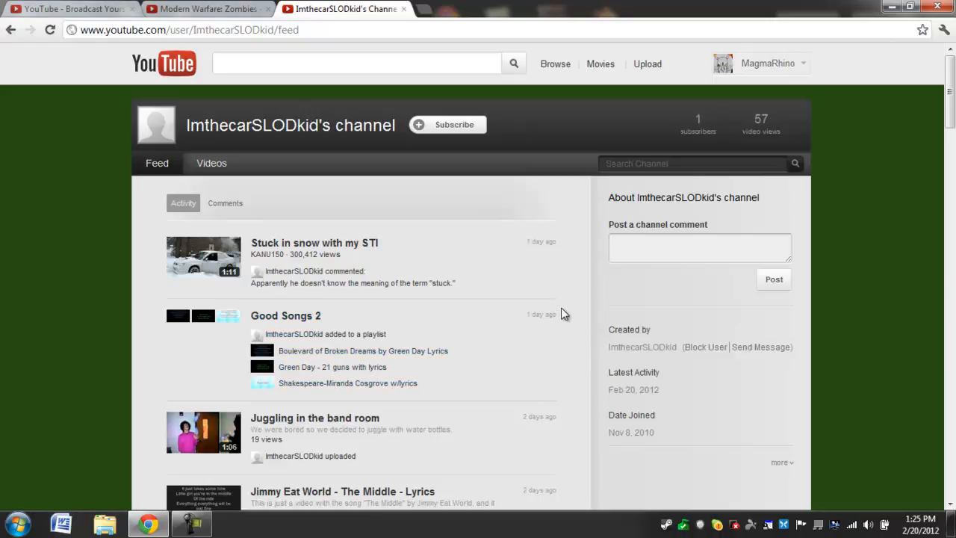
mouse_move(681, 226)
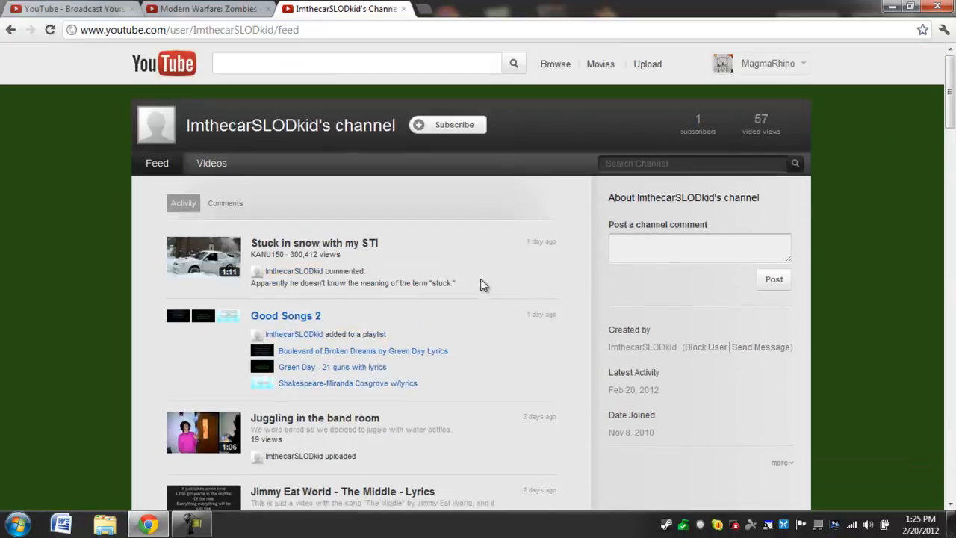
click(211, 163)
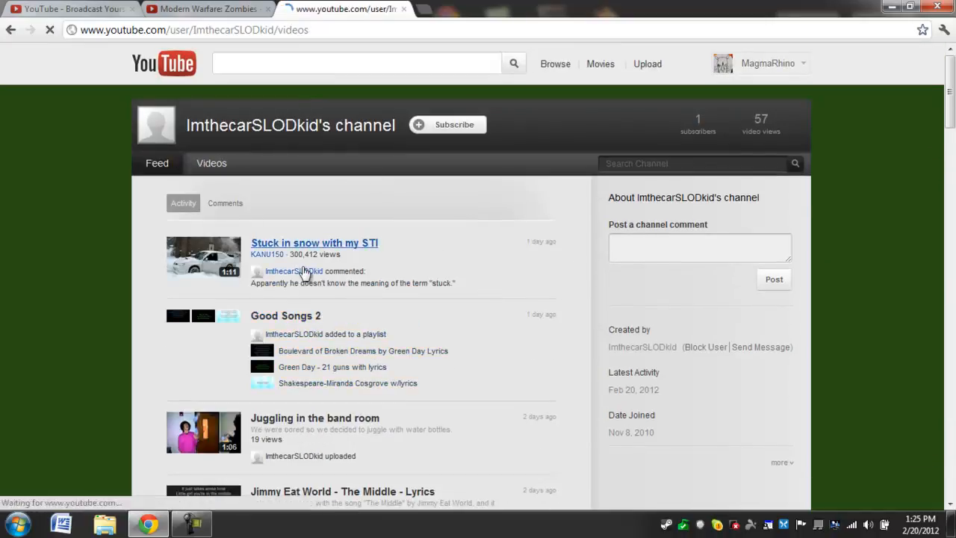
click(212, 162)
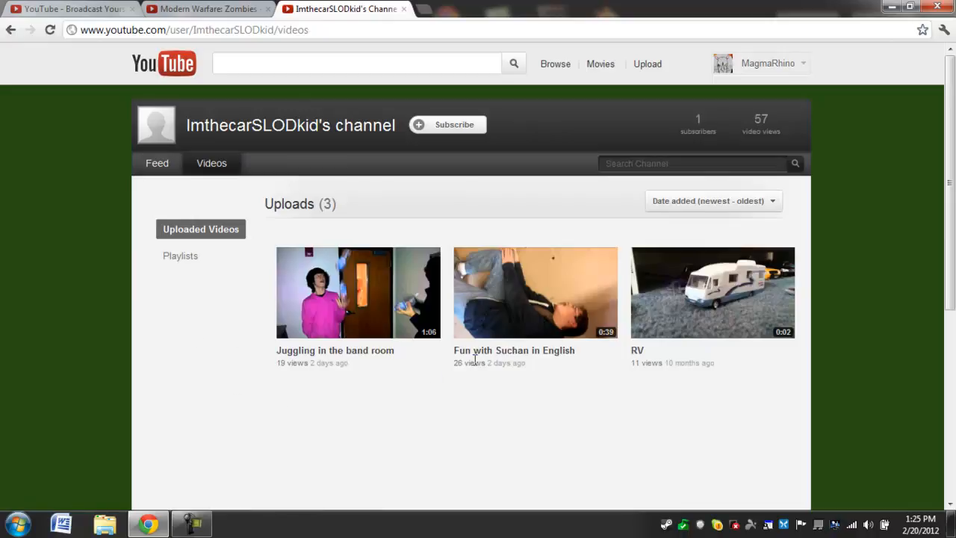
click(157, 163)
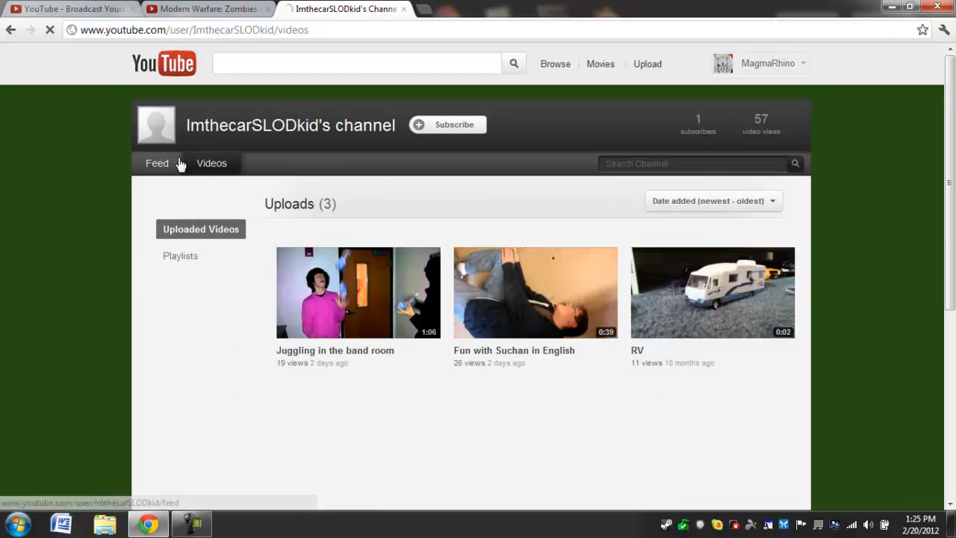
Switch to the channel's Feed tab and highlight the owner's name in the heading
click(156, 163)
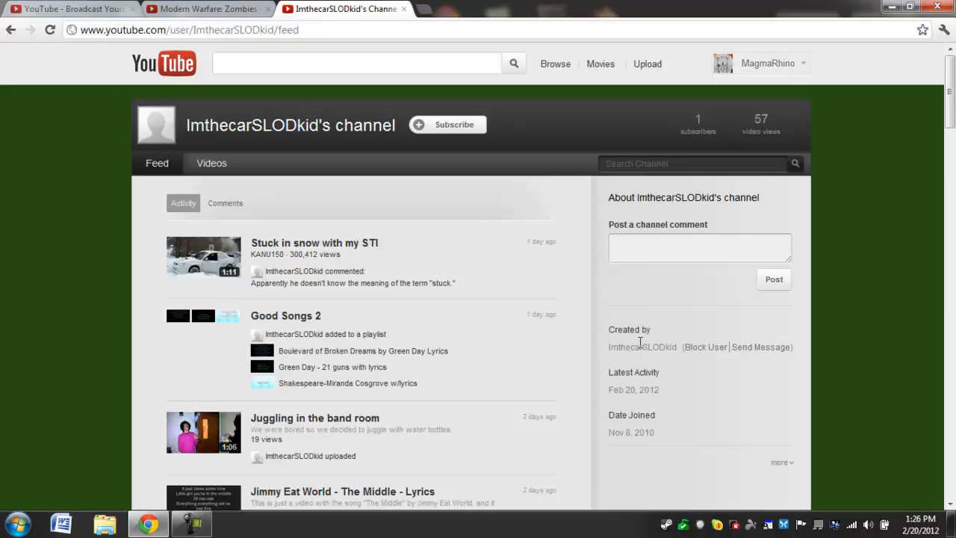
mouse_move(507, 385)
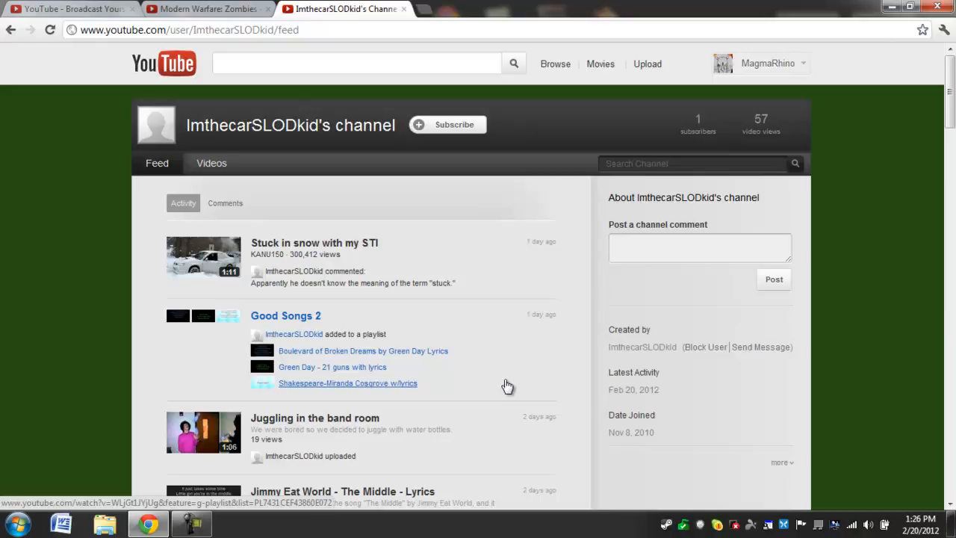
mouse_move(509, 429)
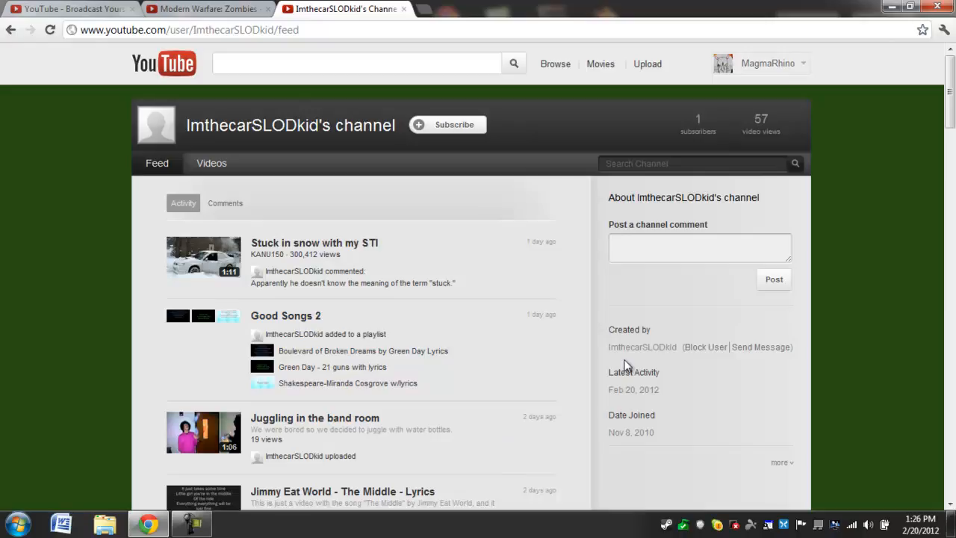
mouse_move(209, 120)
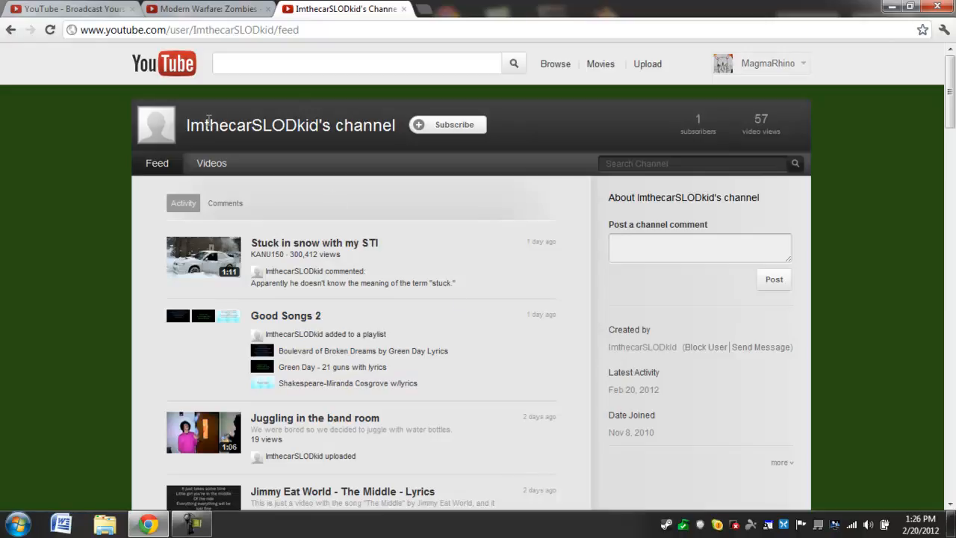
double_click(254, 125)
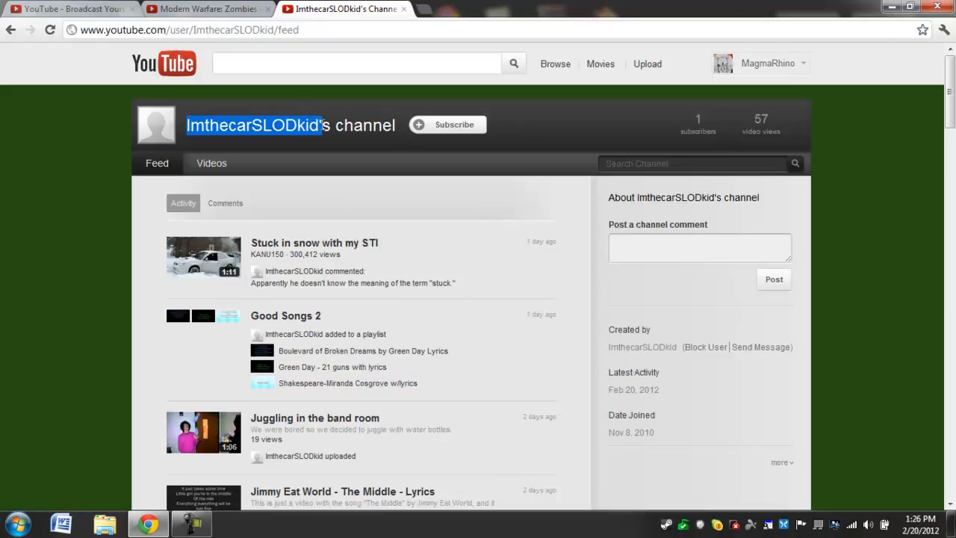
mouse_move(813, 356)
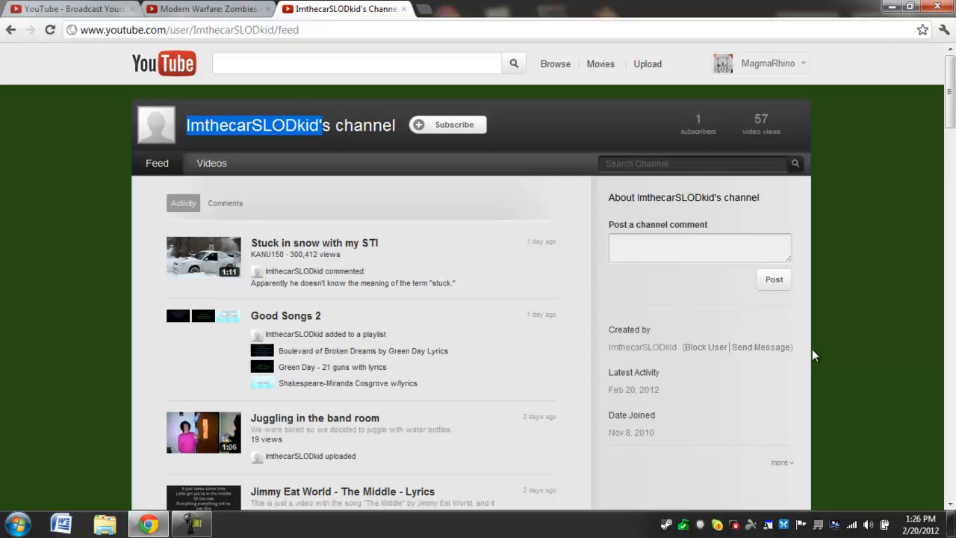
mouse_move(733, 420)
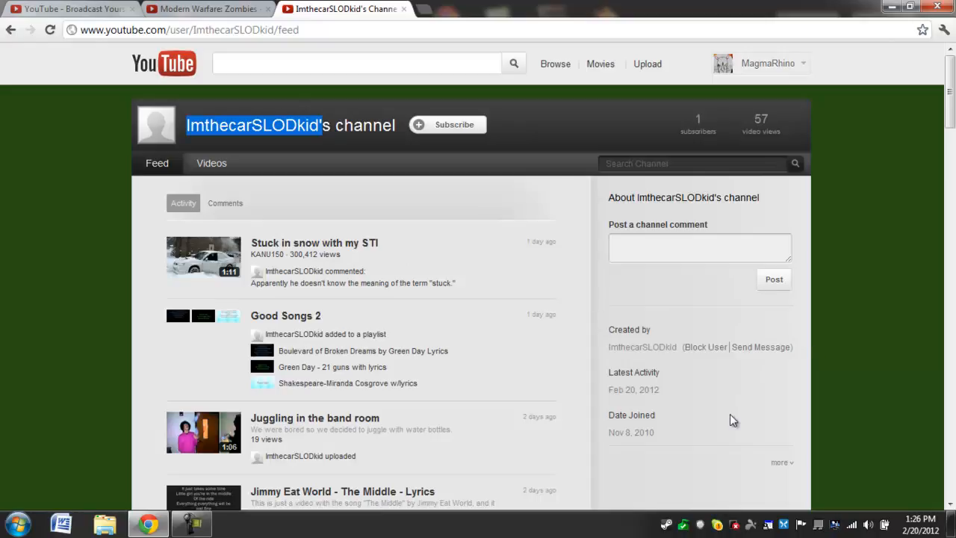
mouse_move(826, 406)
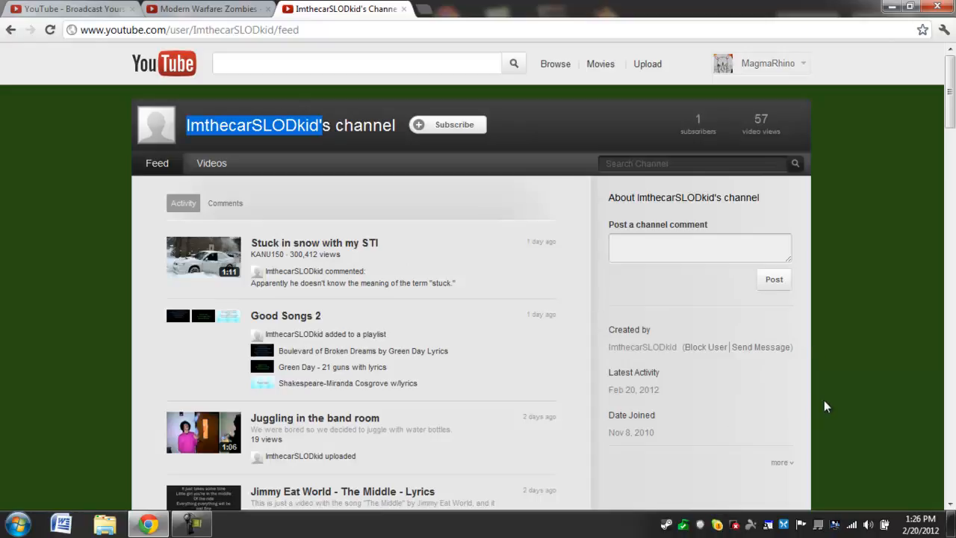